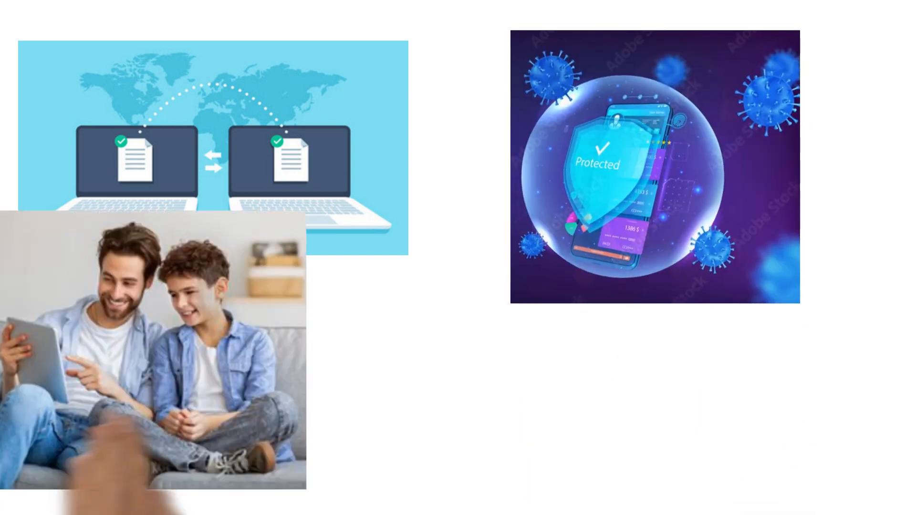
# Position the father-and-son tablet photo at the canvas centre between the file-transfer and phone-protection images.
pyautogui.moveTo(154, 356); pyautogui.dragTo(432, 371)
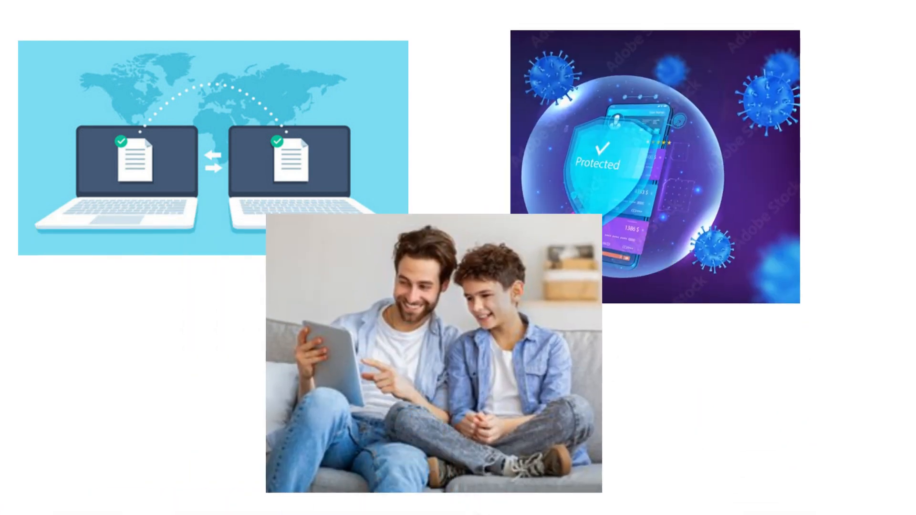